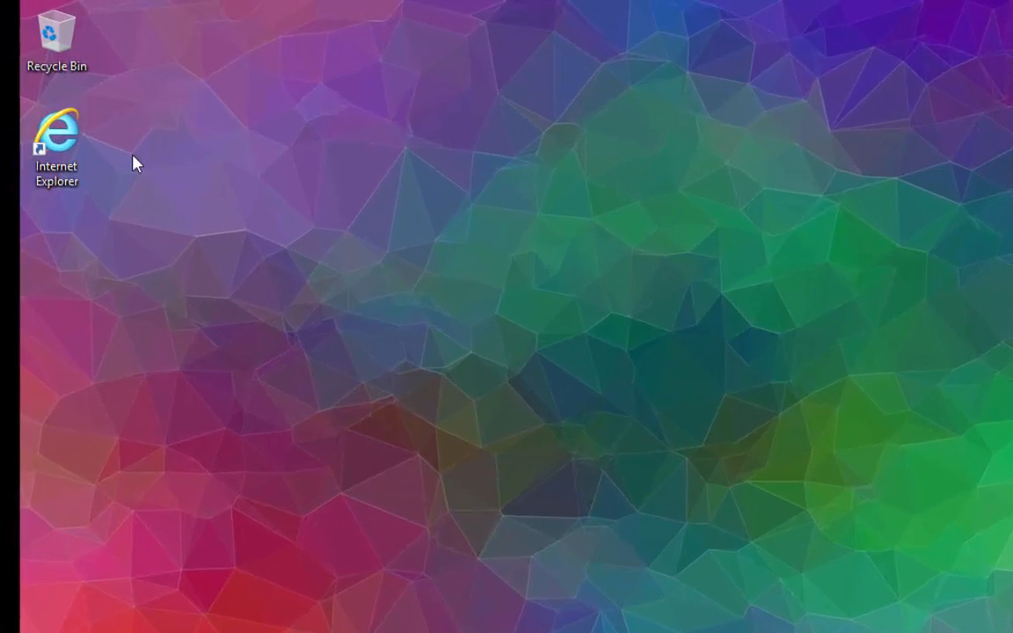
Launch Internet Explorer from its desktop shortcut to get a new browser window.
right_click(56, 144)
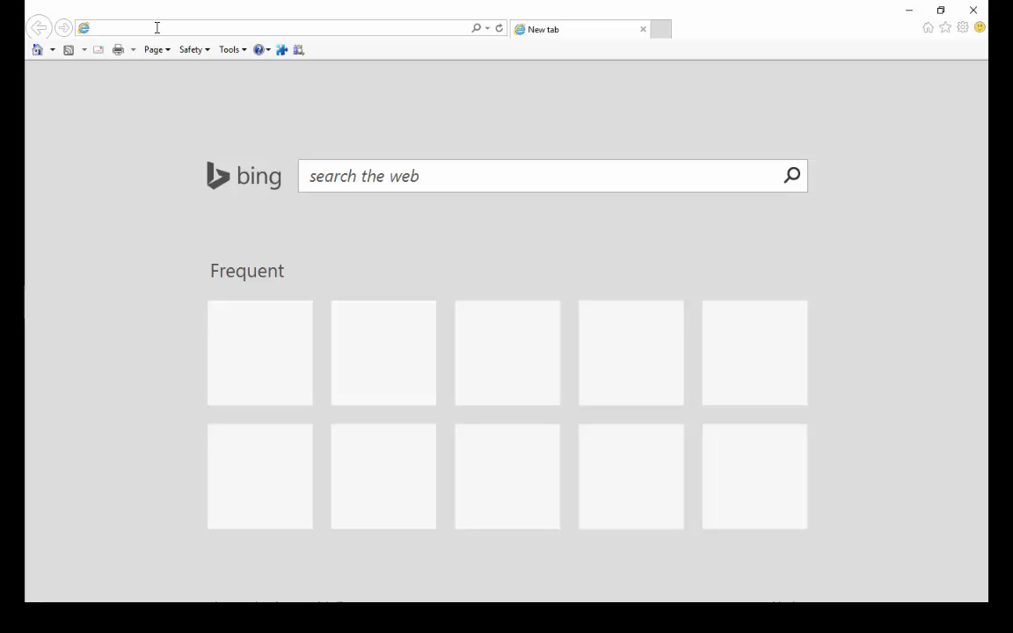
Load the router page at 192.168.100.254 and fill in the admin password, checking it with the eye icon.
text(192.168.100.254/)
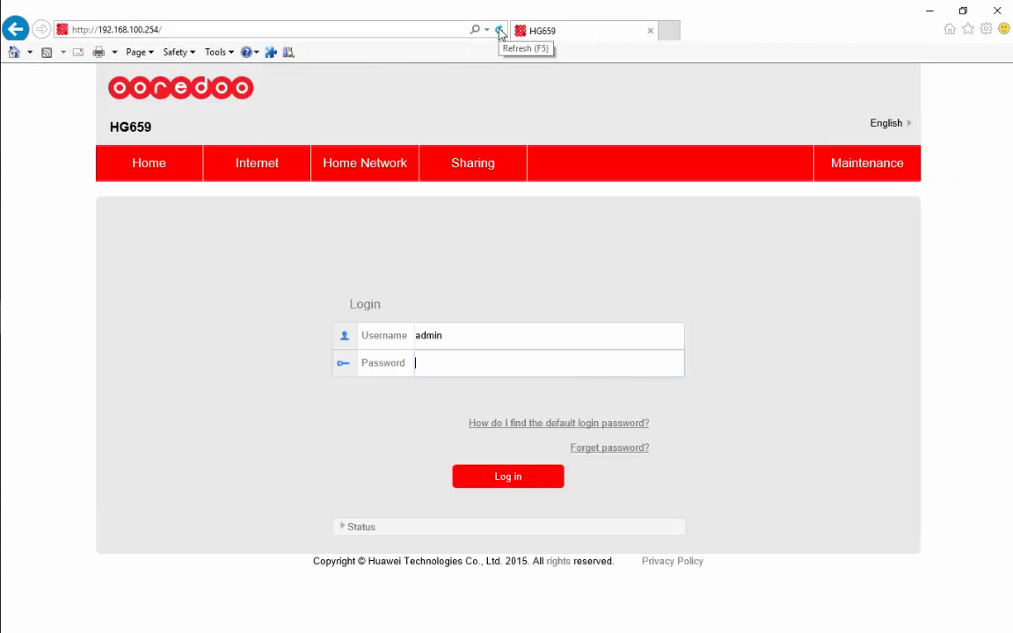
mouse_move(483, 209)
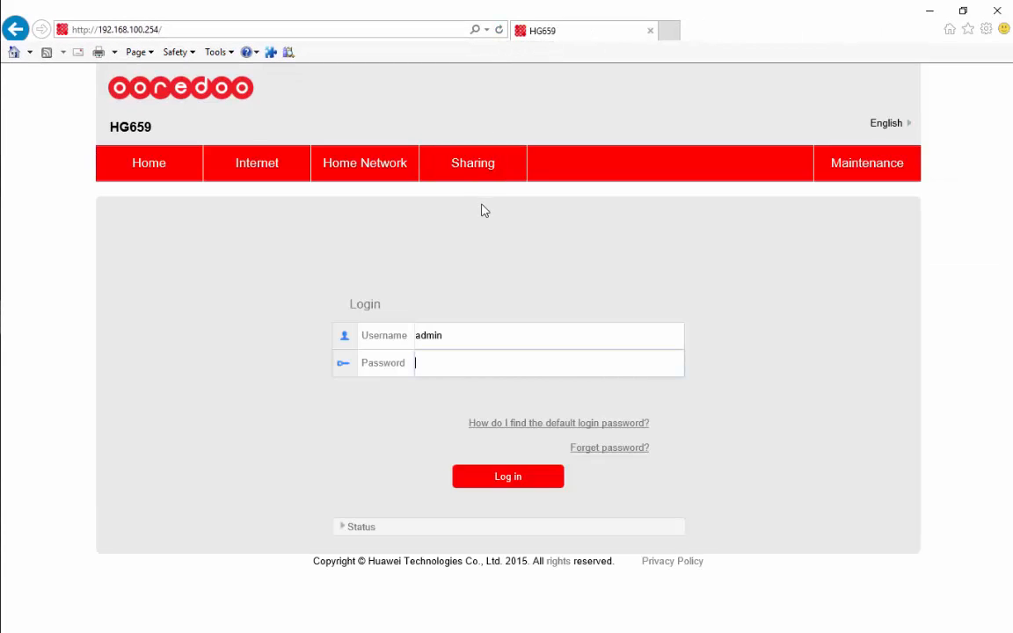
mouse_move(545, 38)
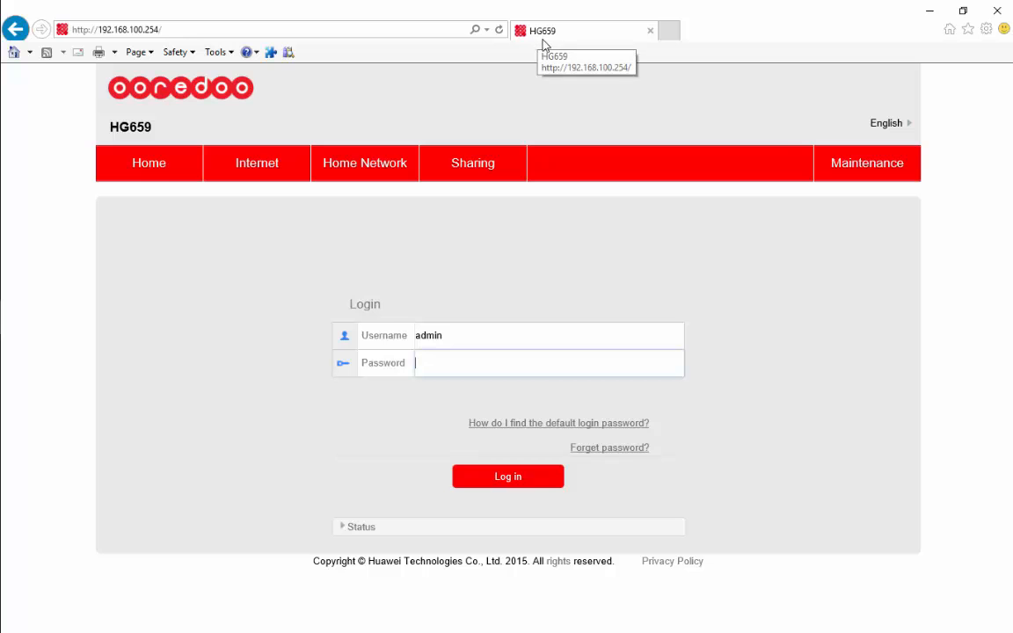
mouse_move(127, 99)
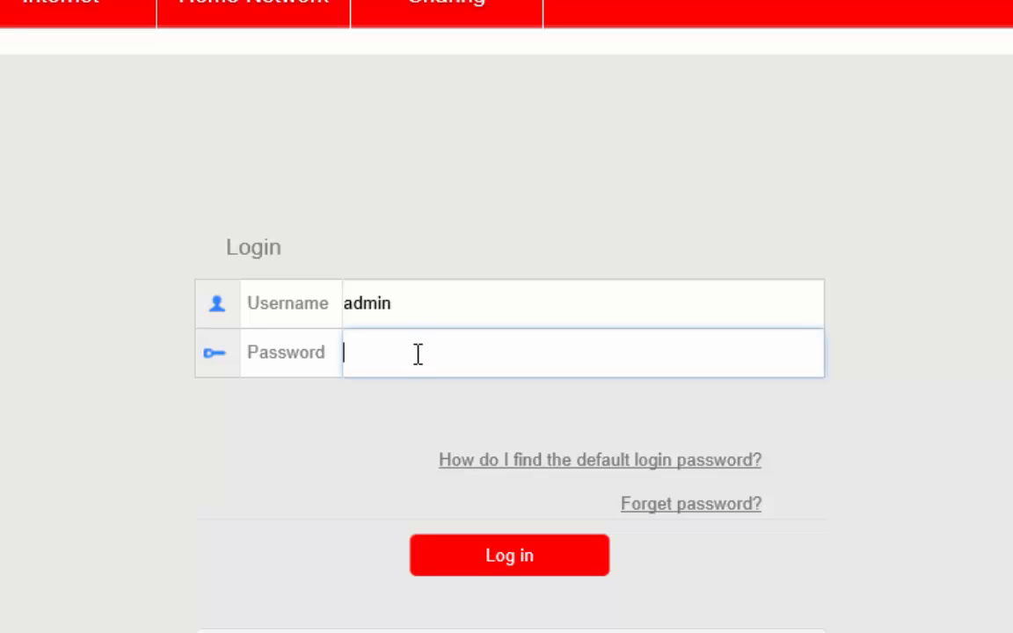
text(admin)
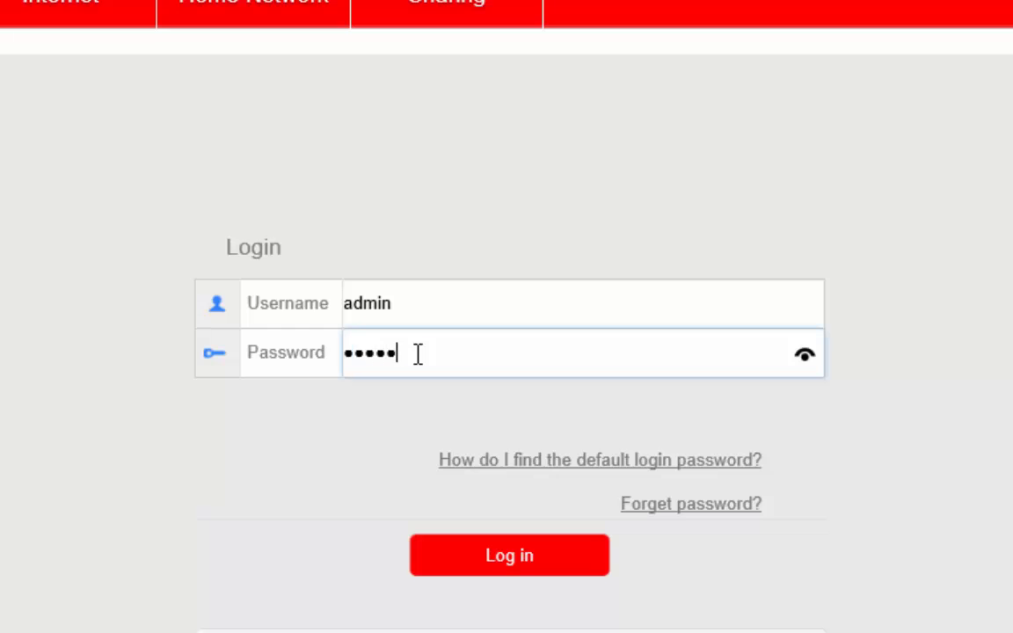
click(803, 353)
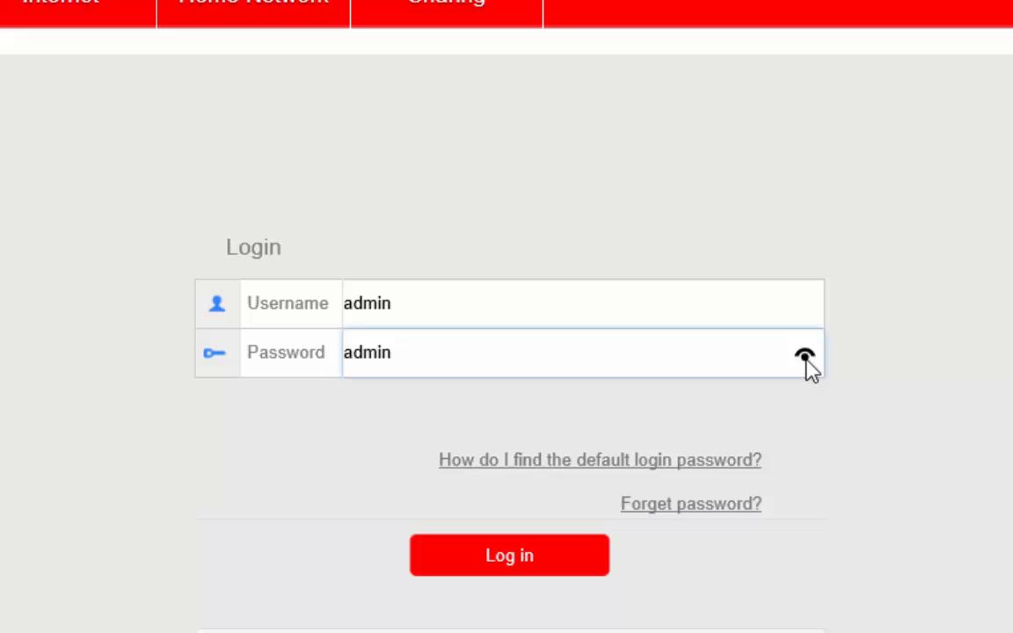
click(803, 353)
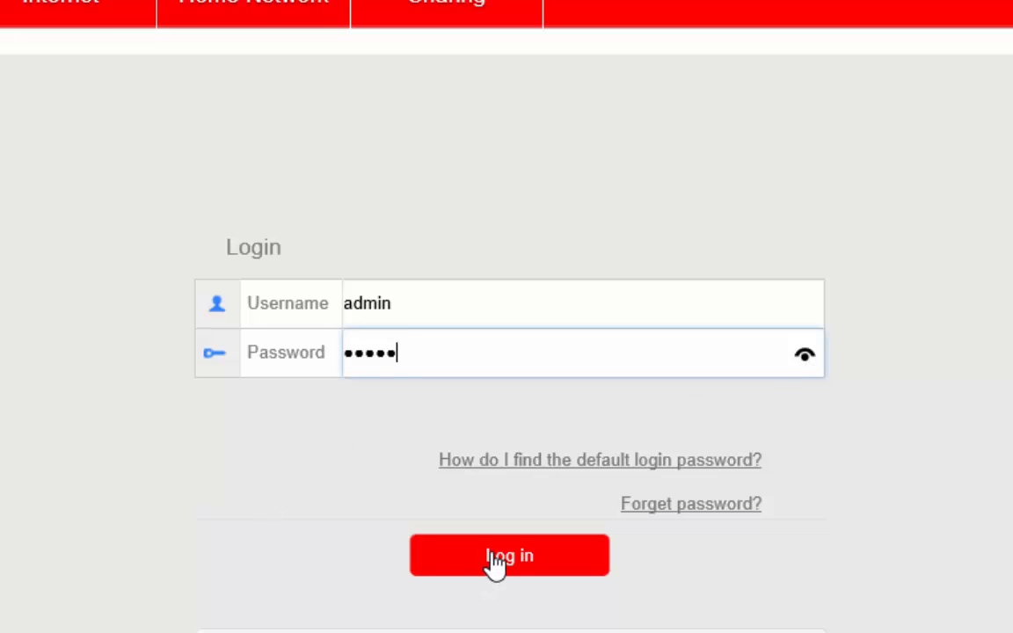
Log in to the router as admin, reaching the home page.
click(510, 555)
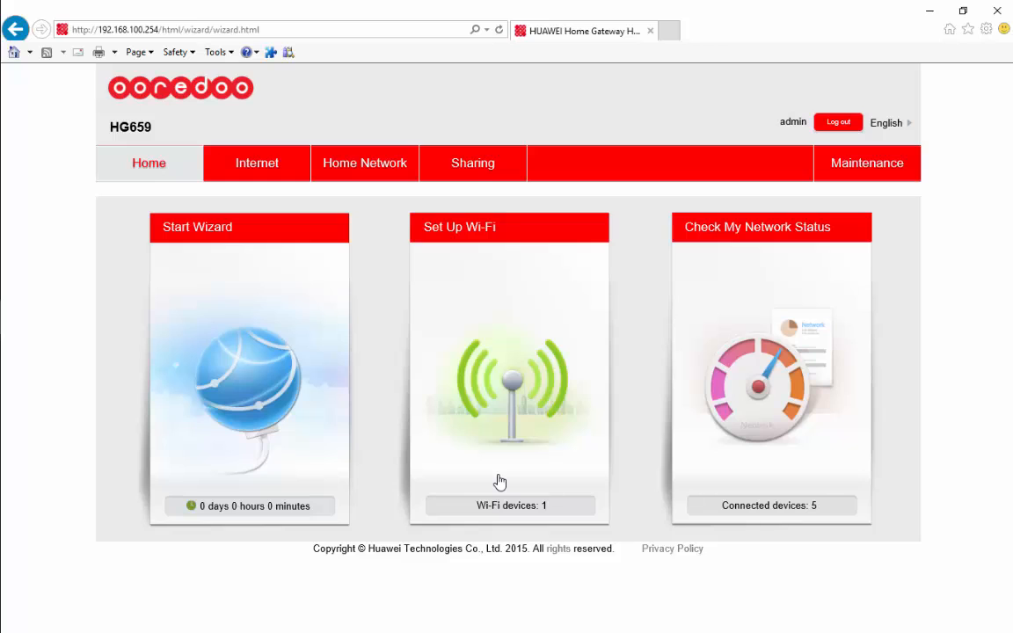
mouse_move(509, 327)
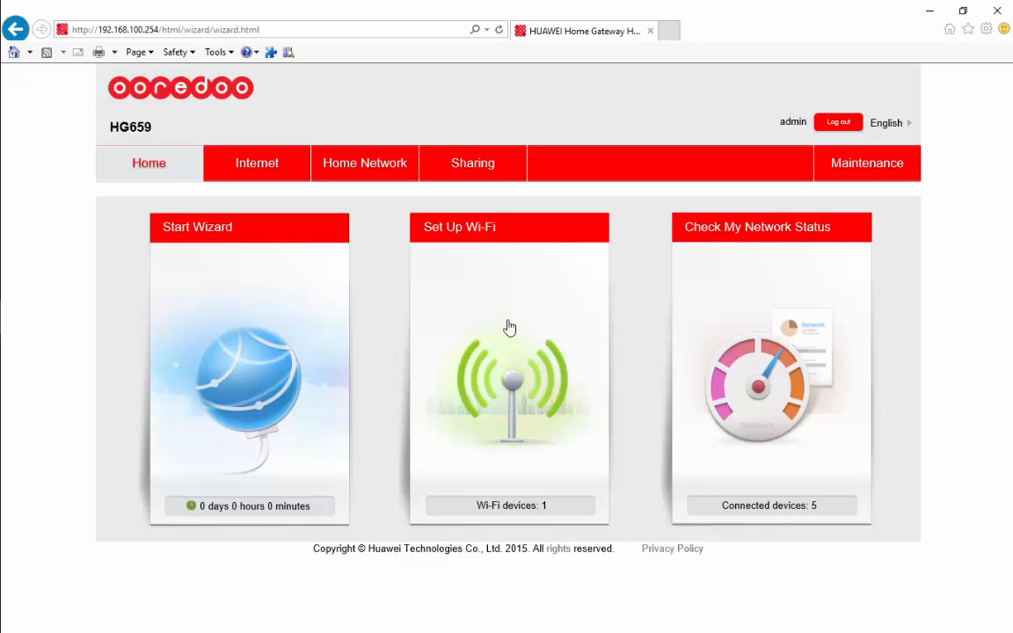
mouse_move(507, 382)
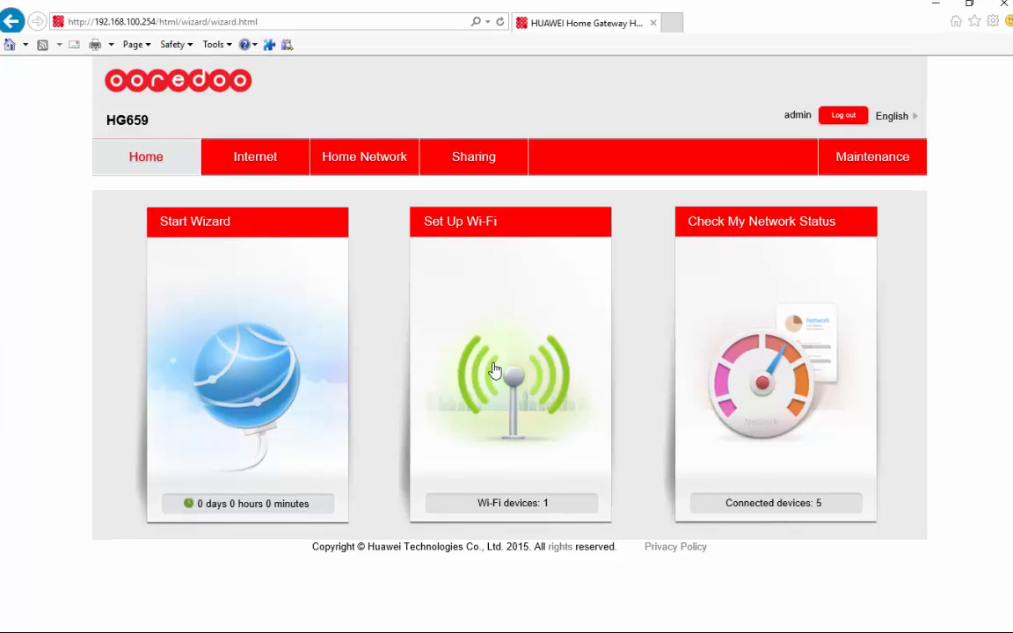
On the Set Up Wi-Fi page, replace the existing Wi-Fi password with a new one.
click(510, 369)
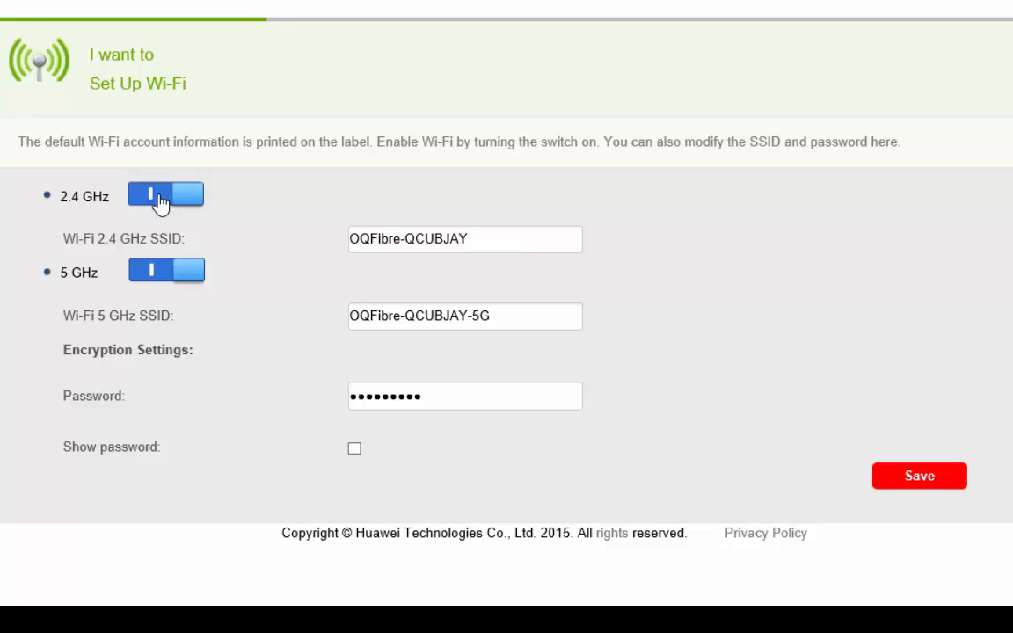
mouse_move(232, 222)
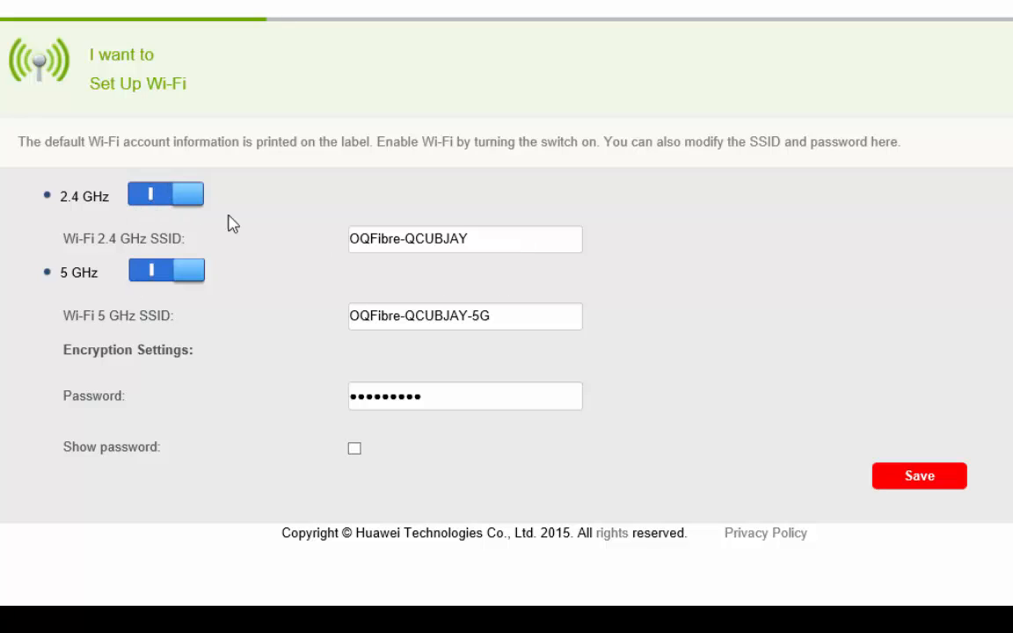
triple_click(464, 239)
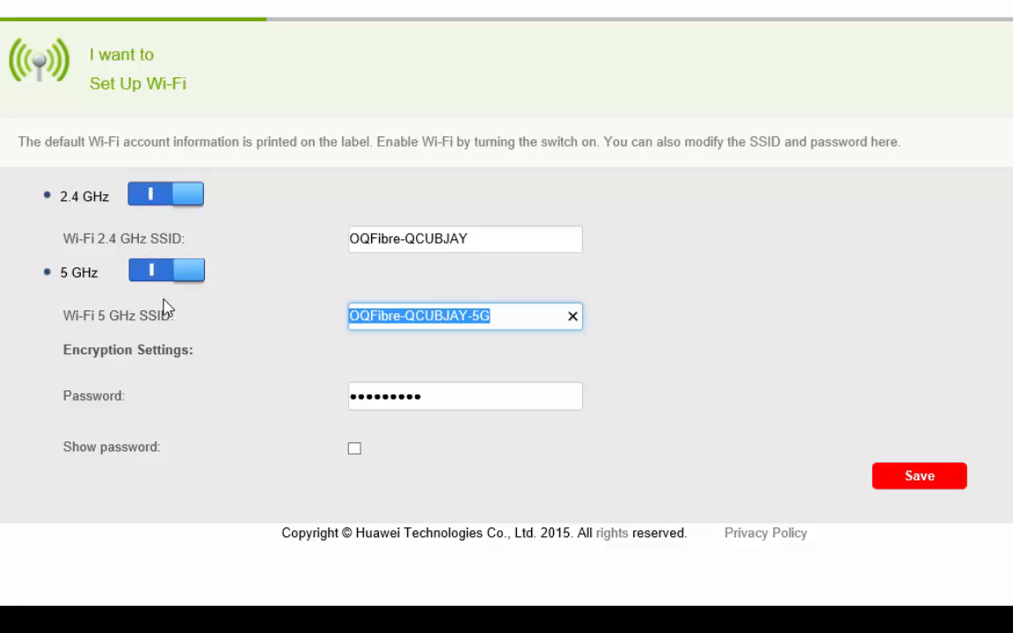
click(464, 396)
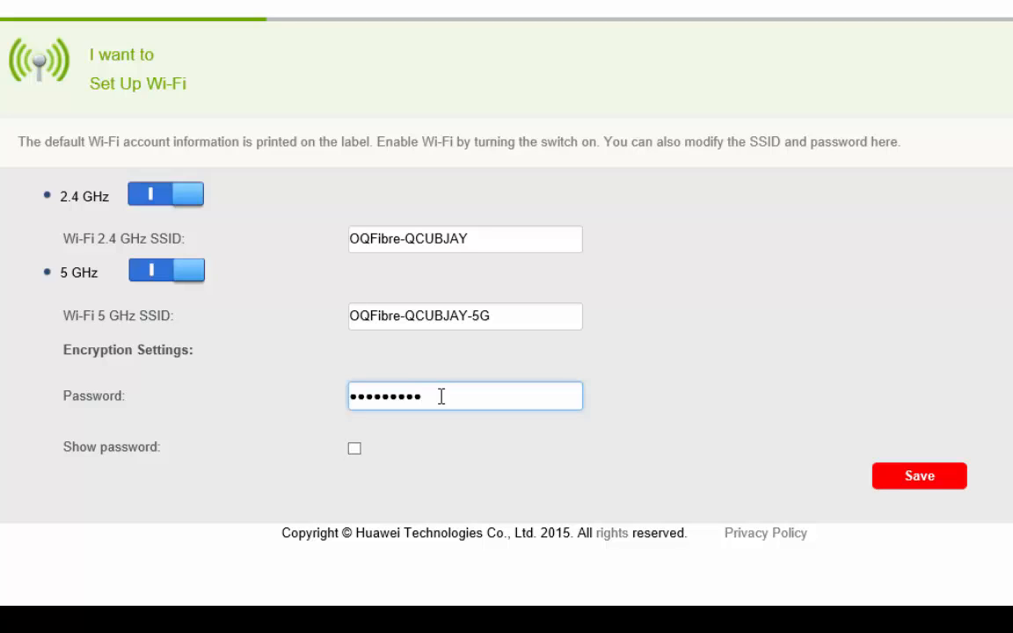
text(•)
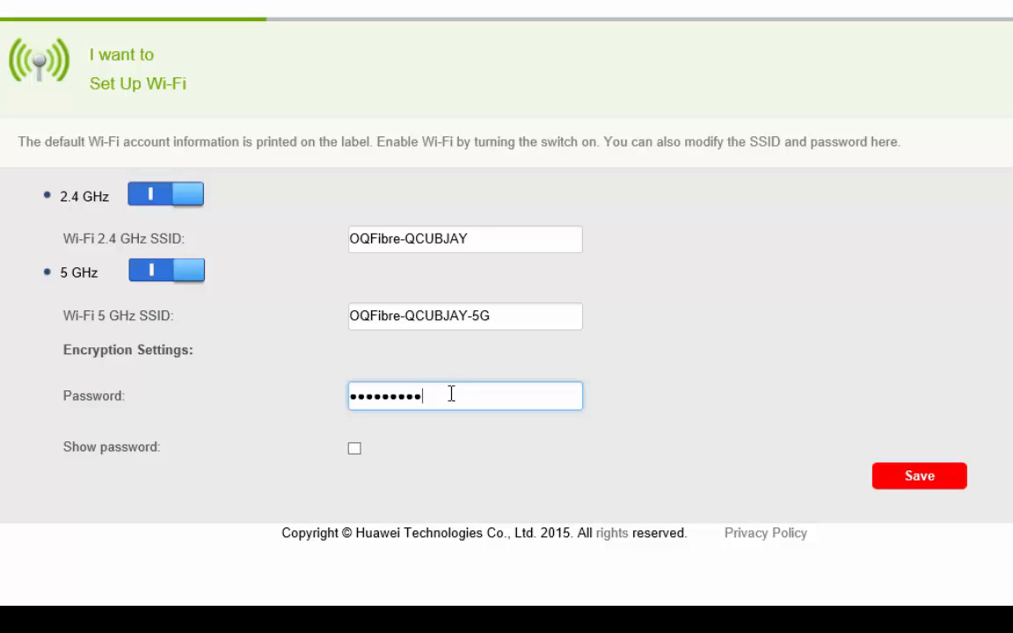
triple_click(464, 396)
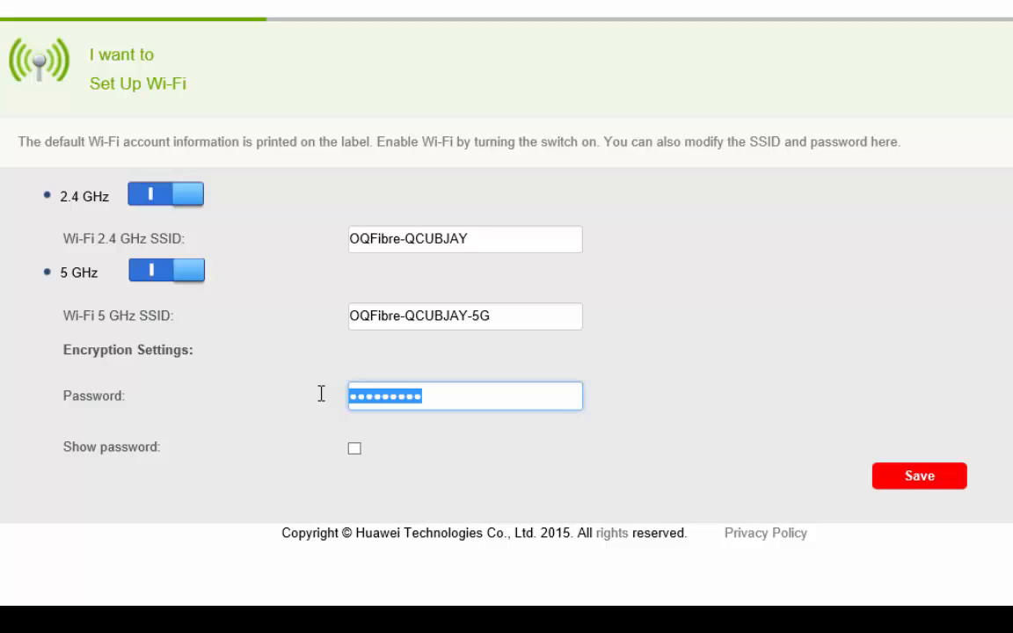
click(500, 395)
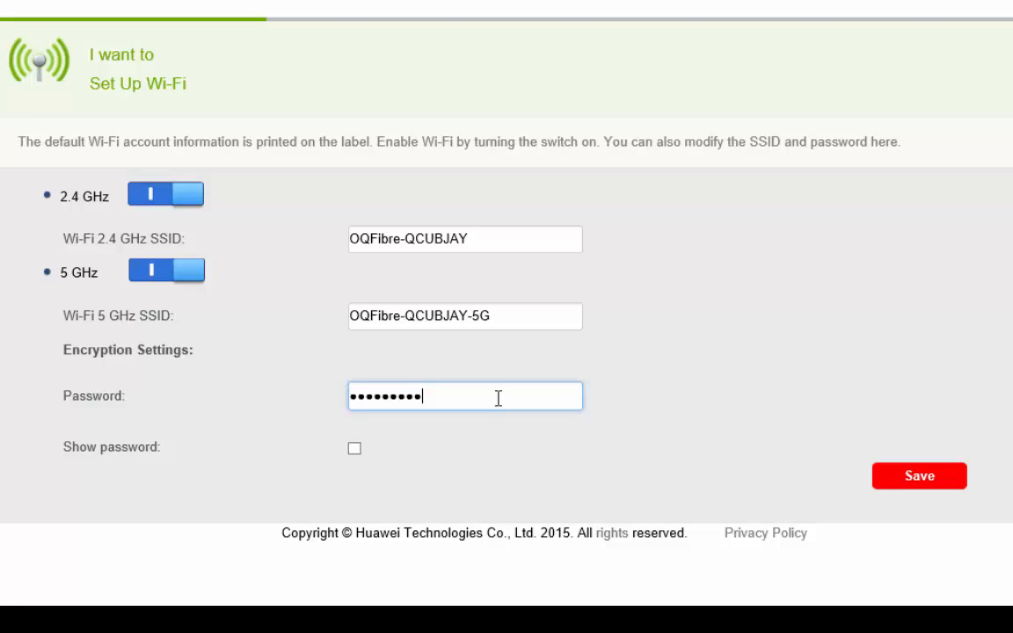
key(ctrl+a)
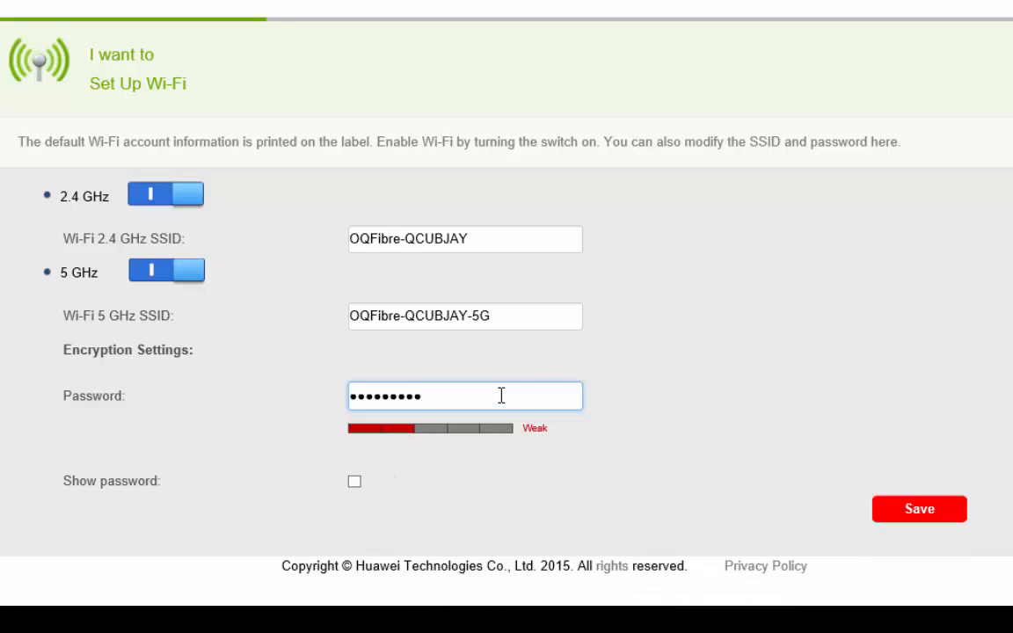
mouse_move(714, 385)
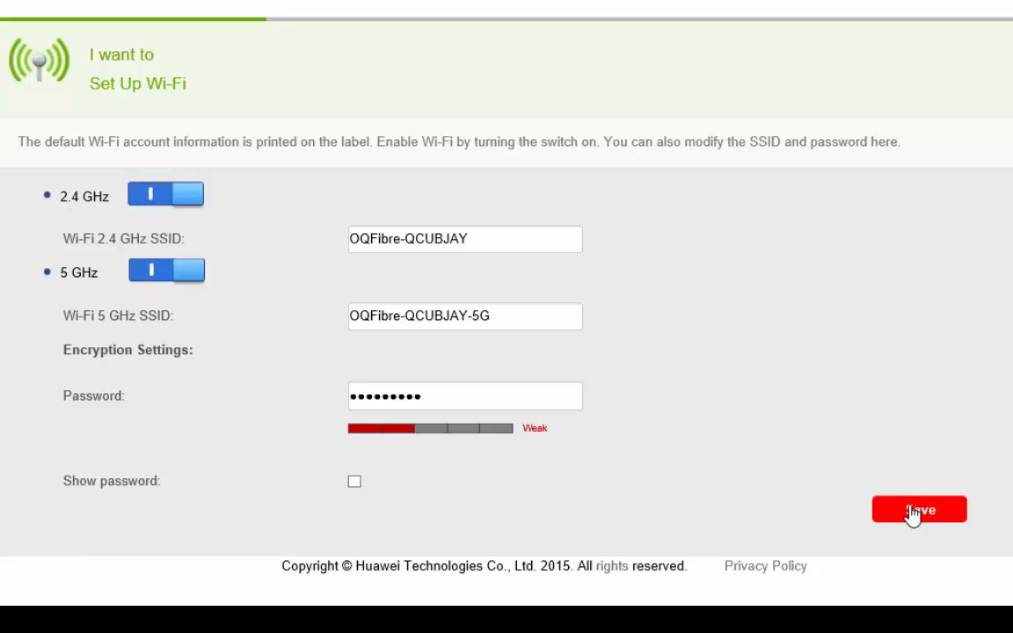
Save the new Wi-Fi settings, landing on the My Network device overview.
click(917, 510)
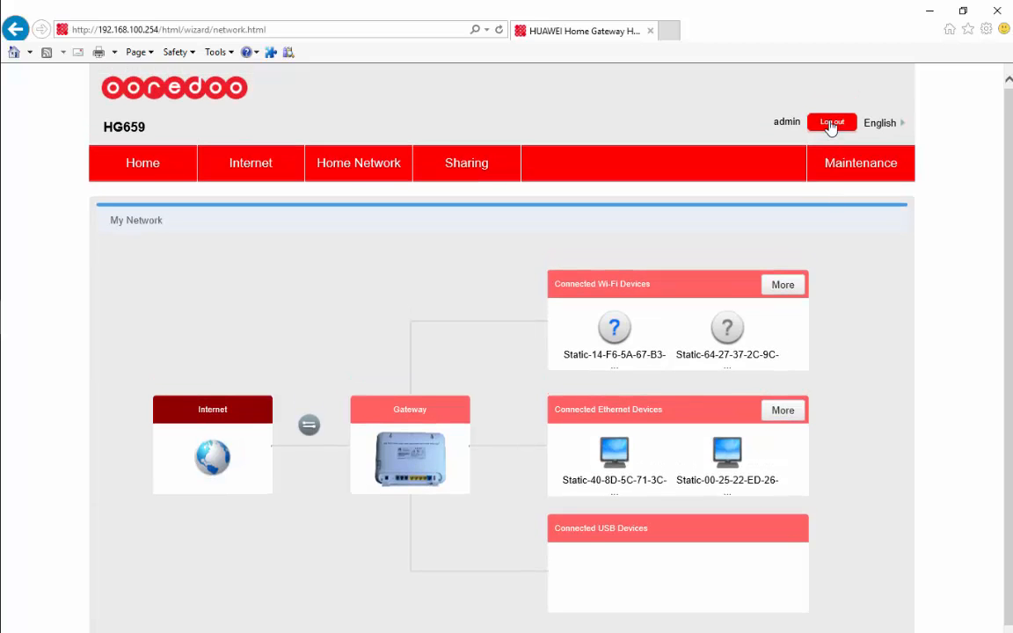
mouse_move(342, 202)
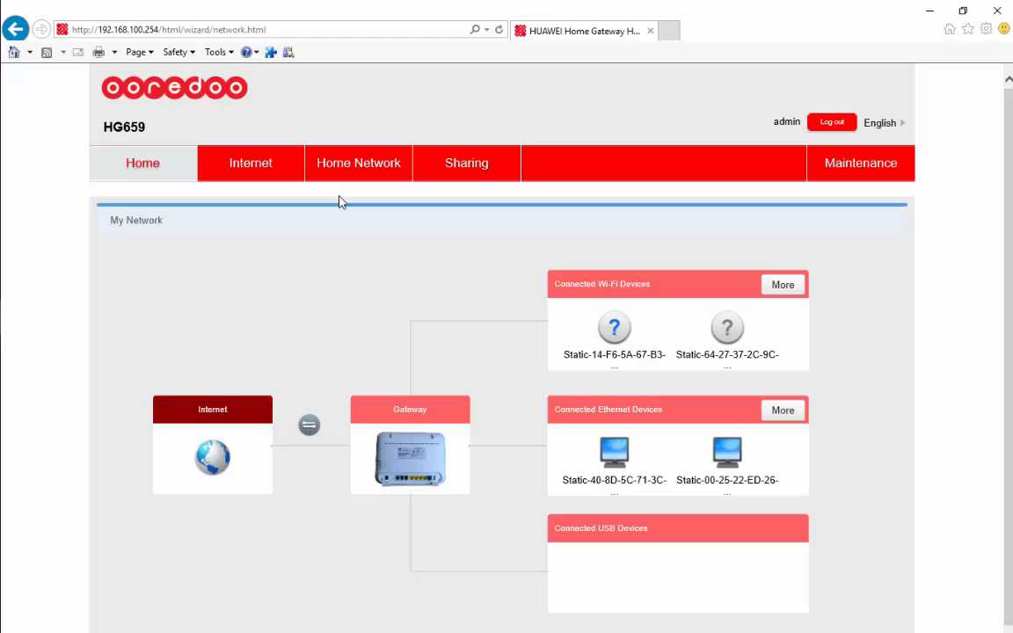
mouse_move(144, 164)
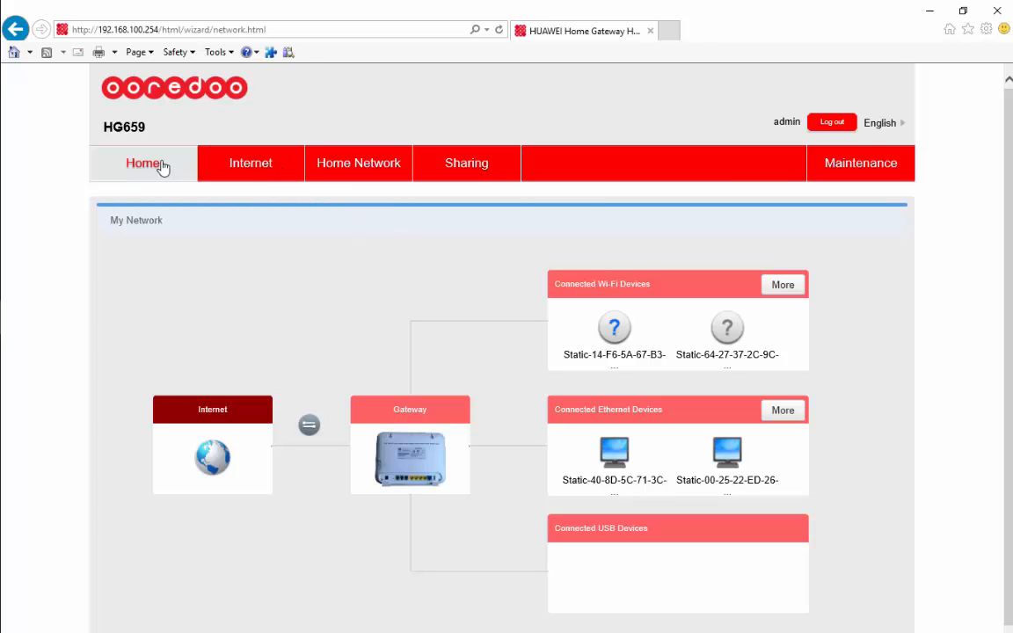
Return to Home and log out of the router, back to the login page.
click(144, 162)
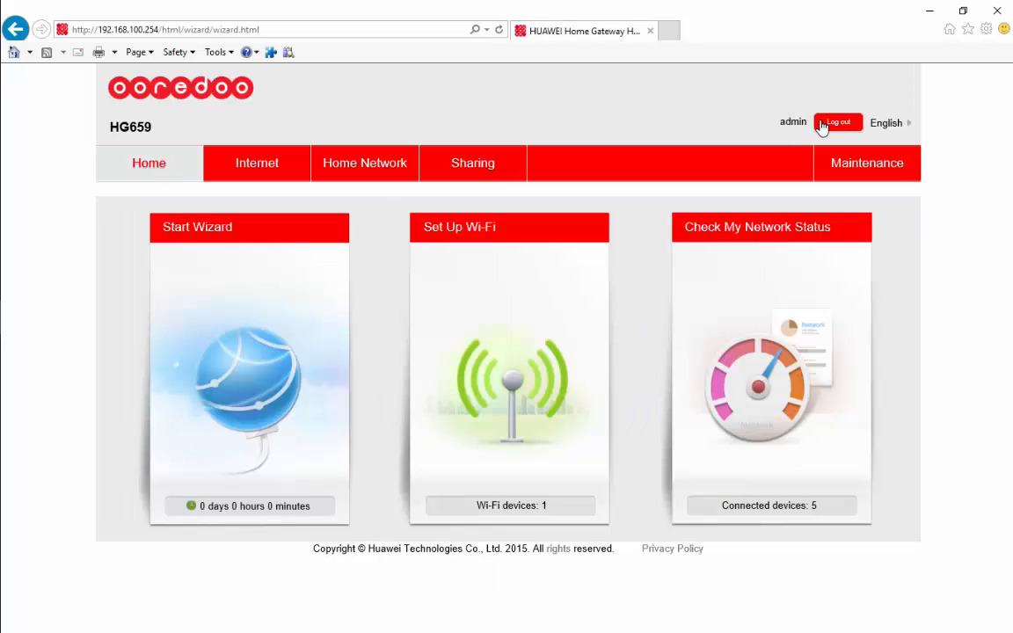
mouse_move(837, 126)
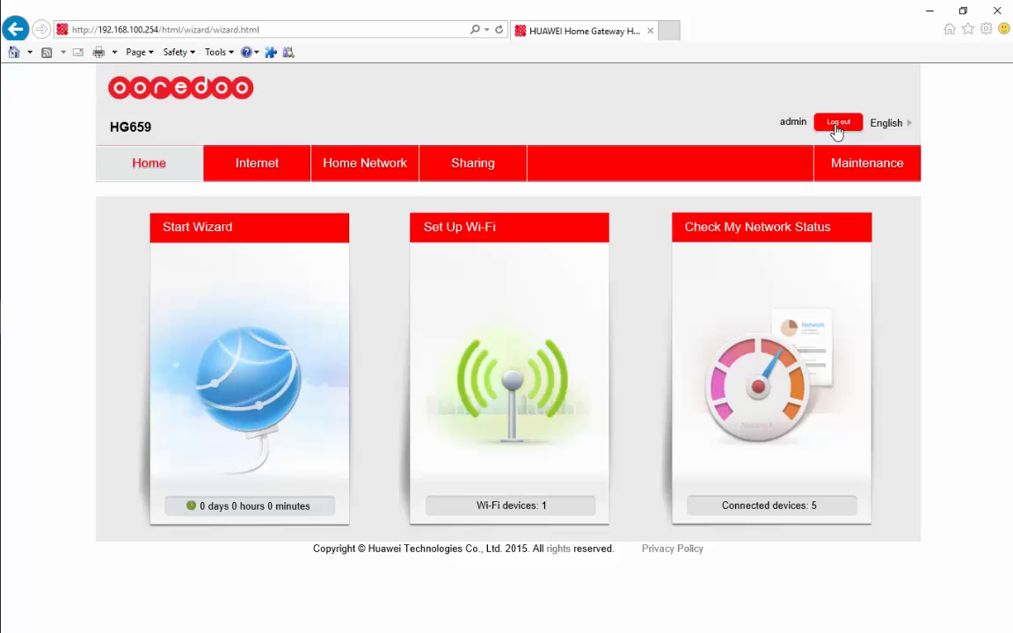
click(837, 123)
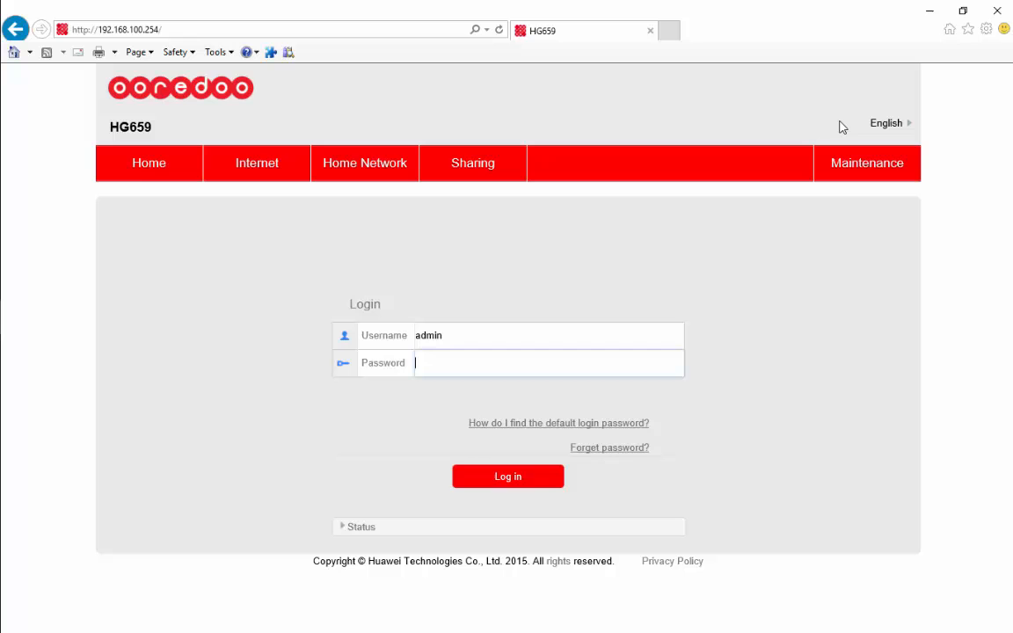
mouse_move(998, 11)
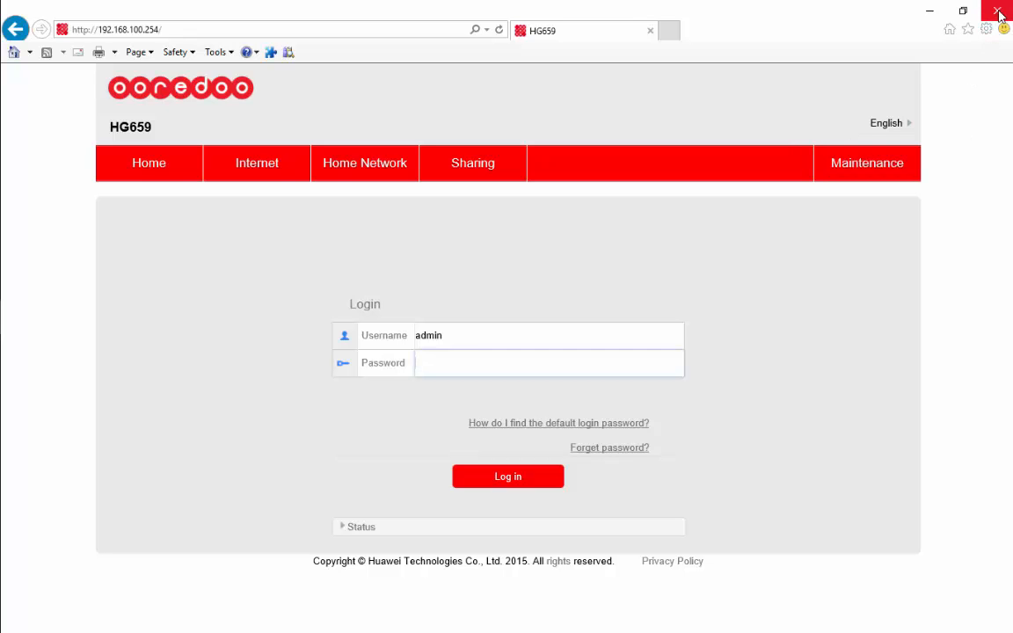